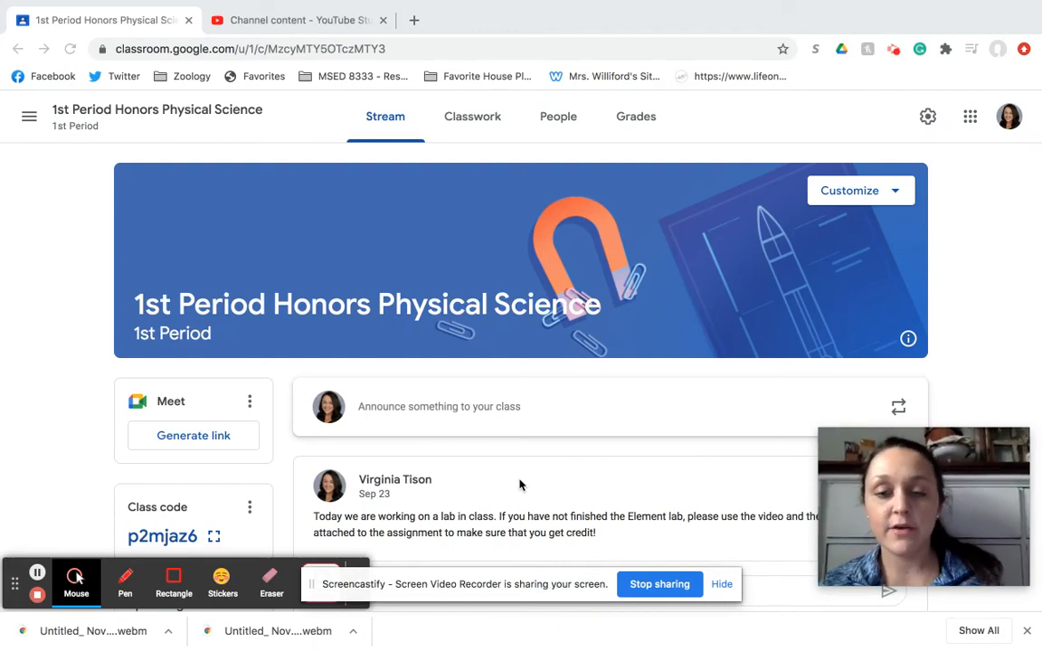
mouse_move(573, 431)
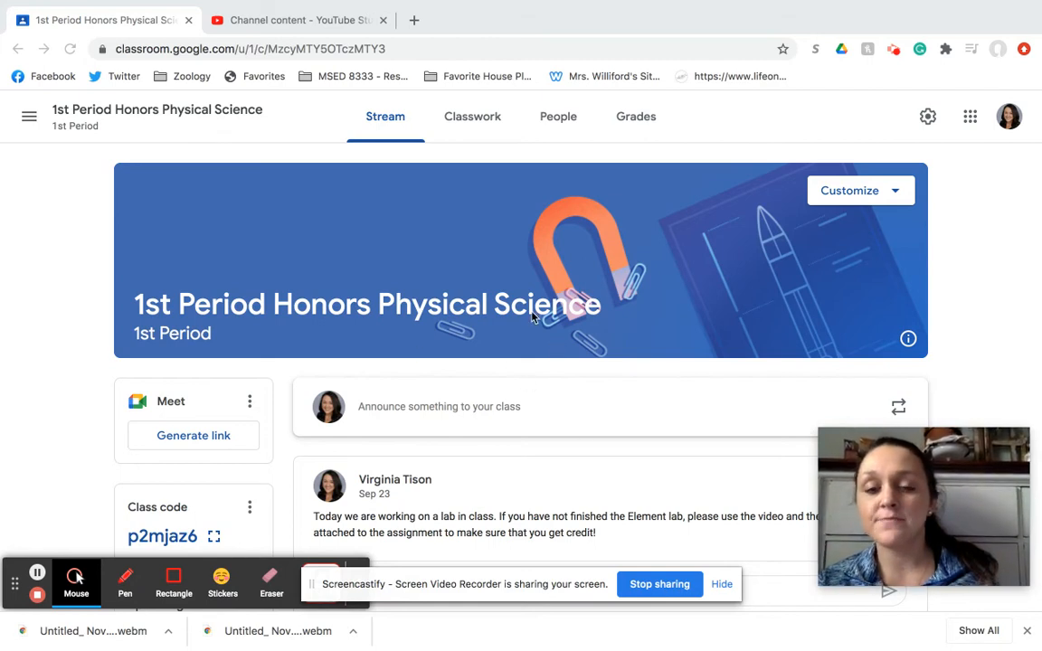
mouse_move(445, 273)
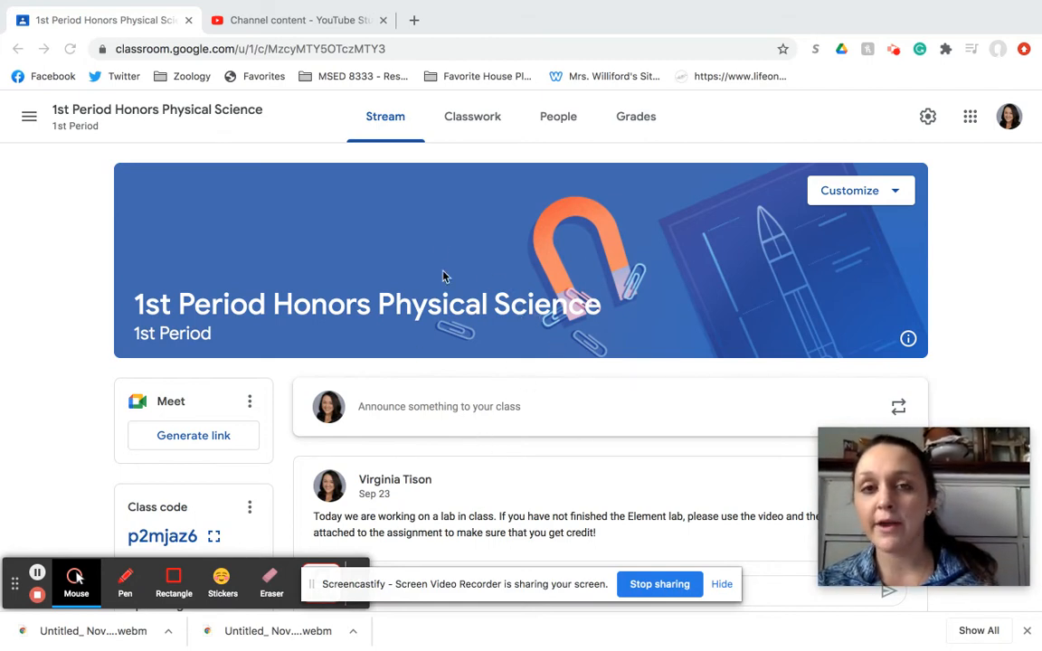
mouse_move(482, 132)
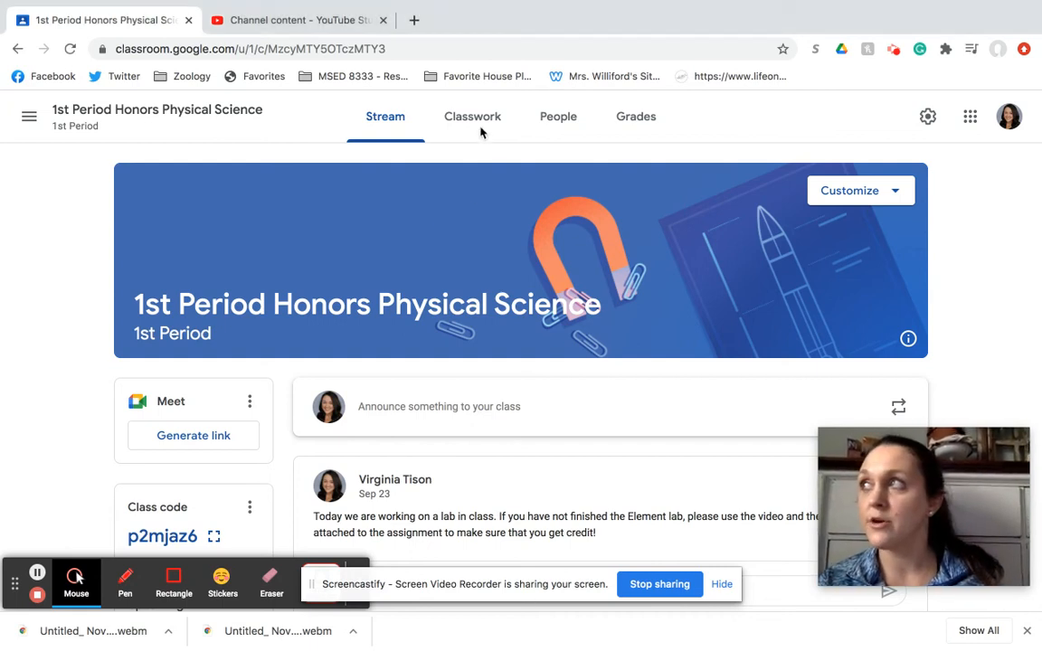
Open Classwork and expand the Tuesday: November 16th assignment to read its instructions
click(472, 116)
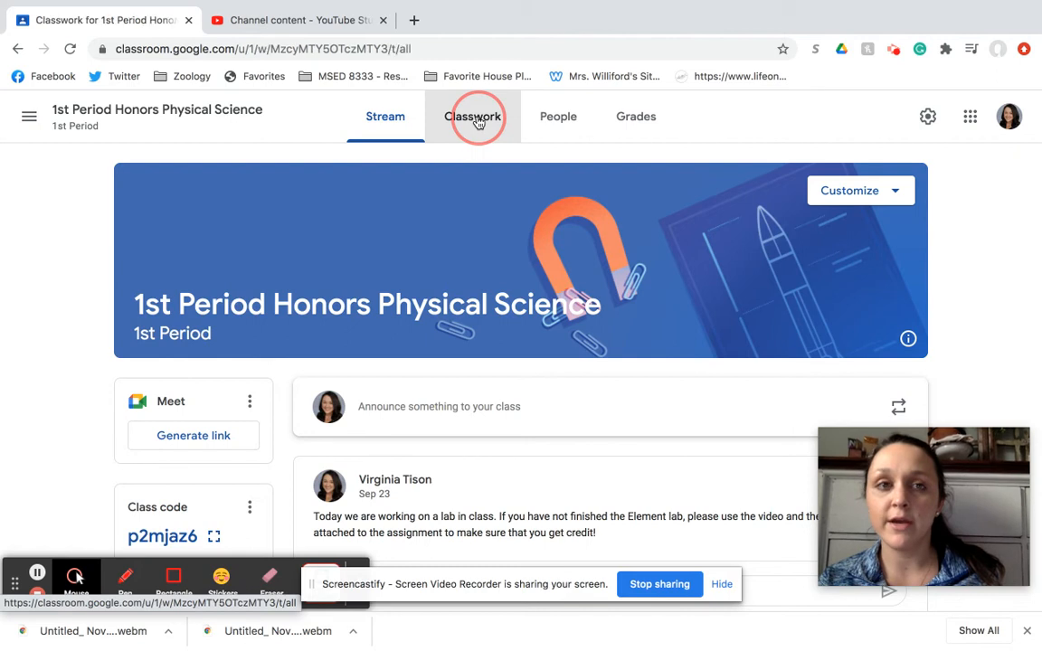
click(472, 116)
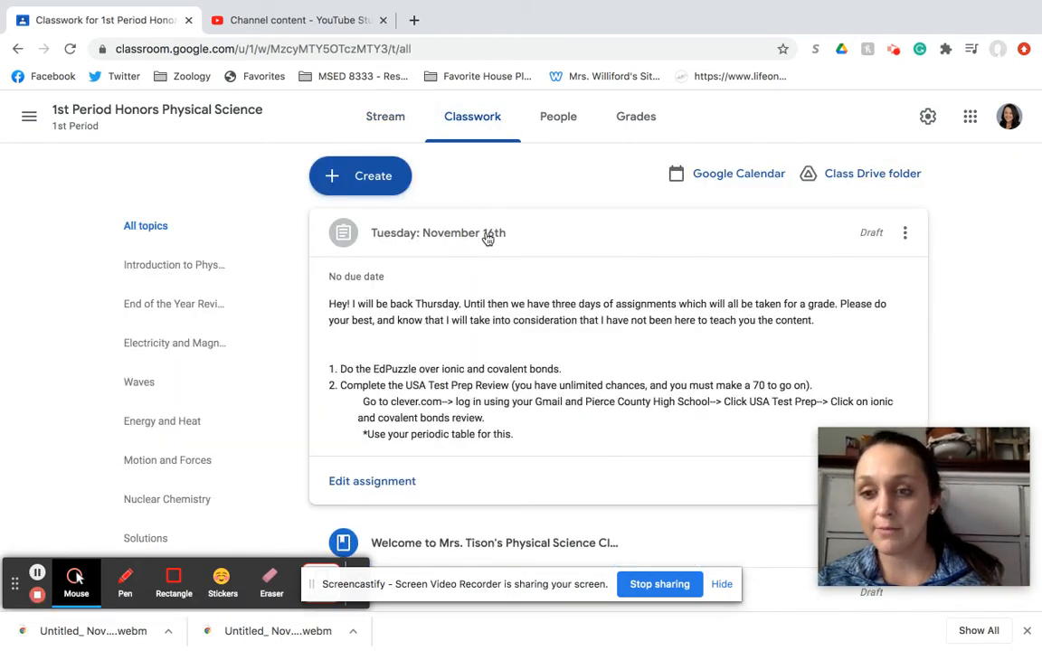
scroll(down, 3)
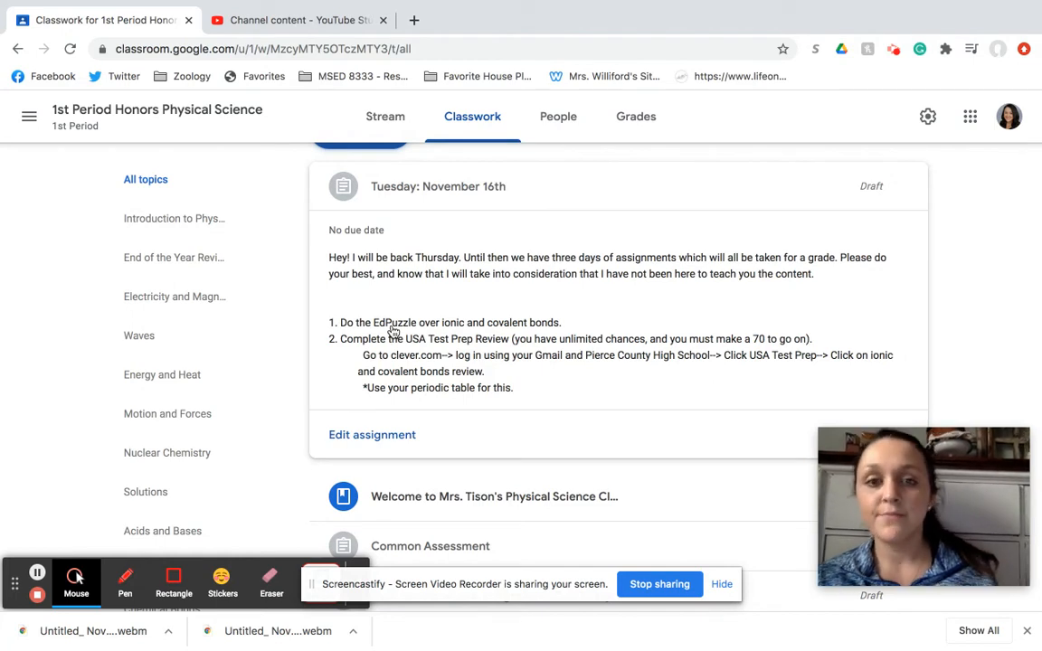
mouse_move(425, 345)
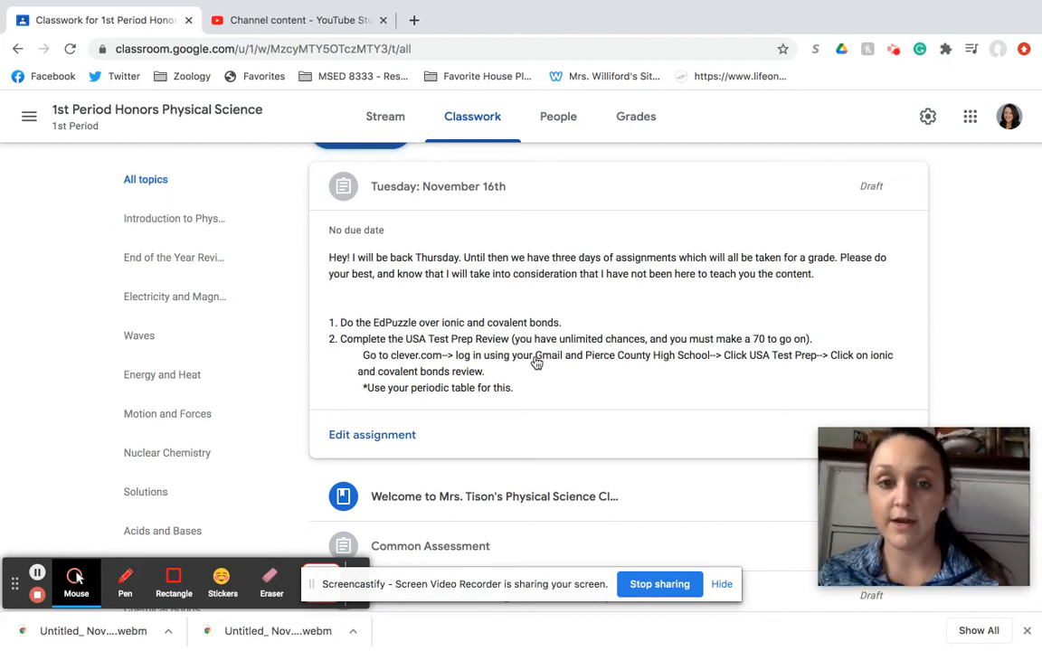
mouse_move(440, 334)
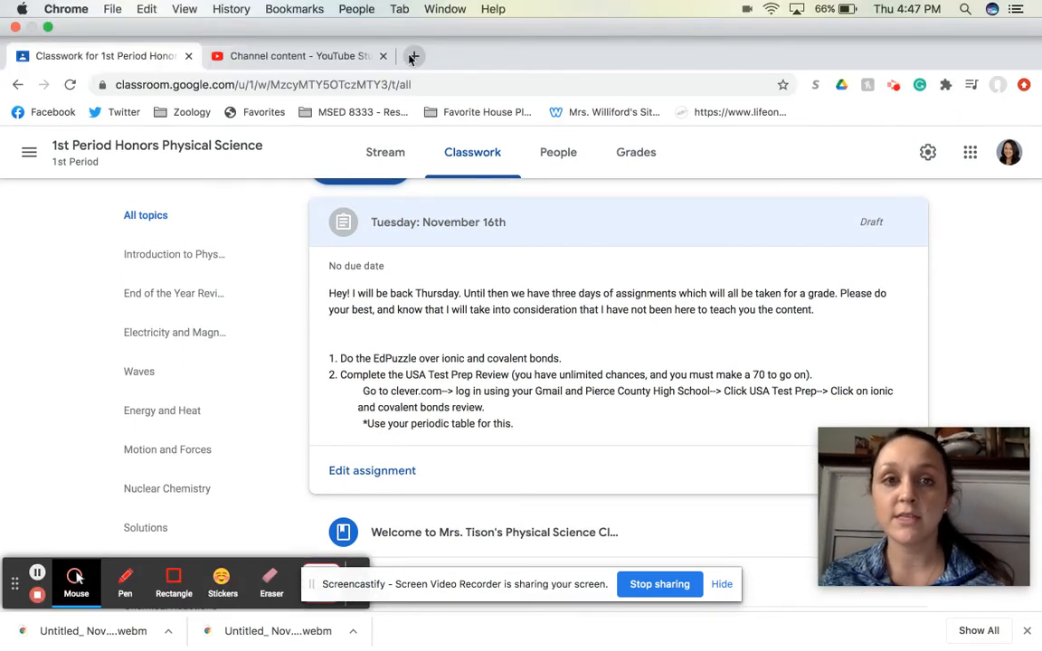
Load clever.com in a new Chrome tab
click(413, 56)
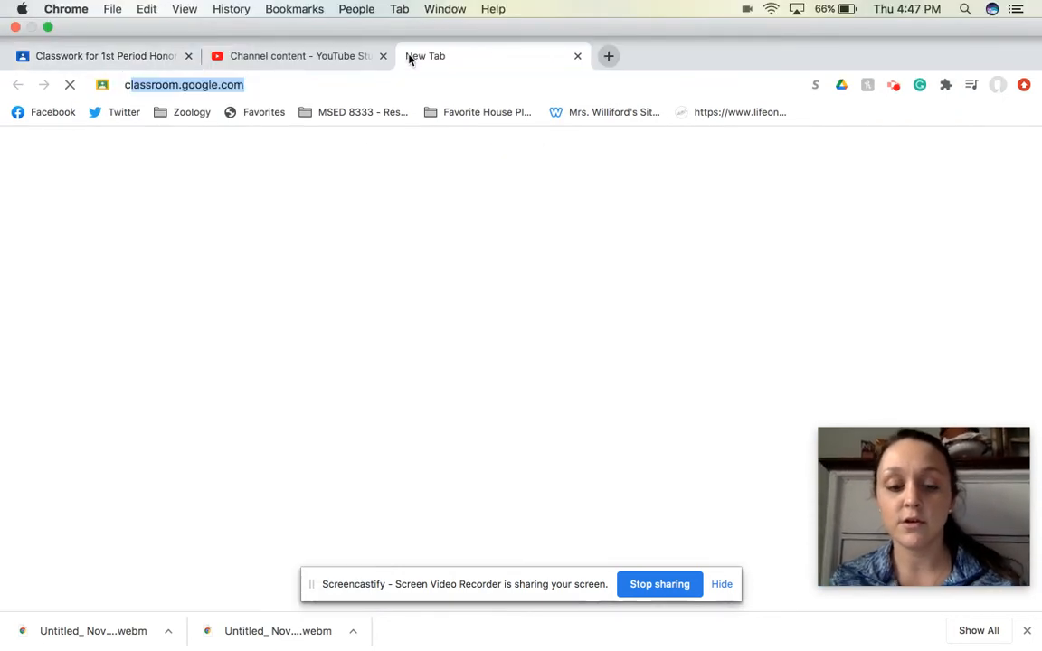
text(clever.com)
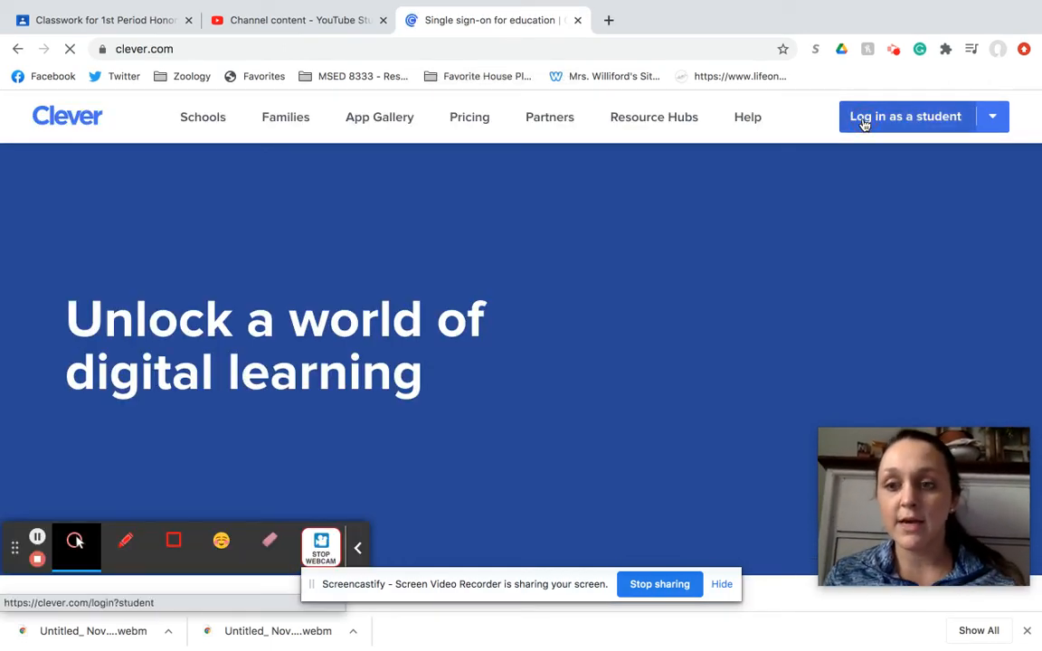
Choose student login, then sign in to Pierce County School District with Google
click(905, 115)
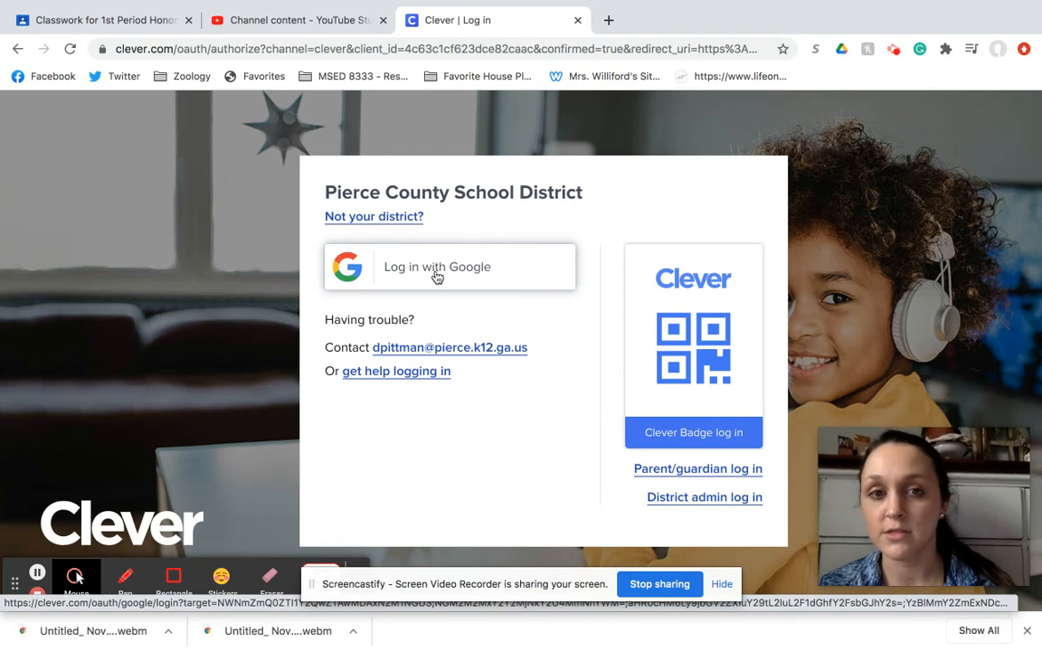
click(429, 273)
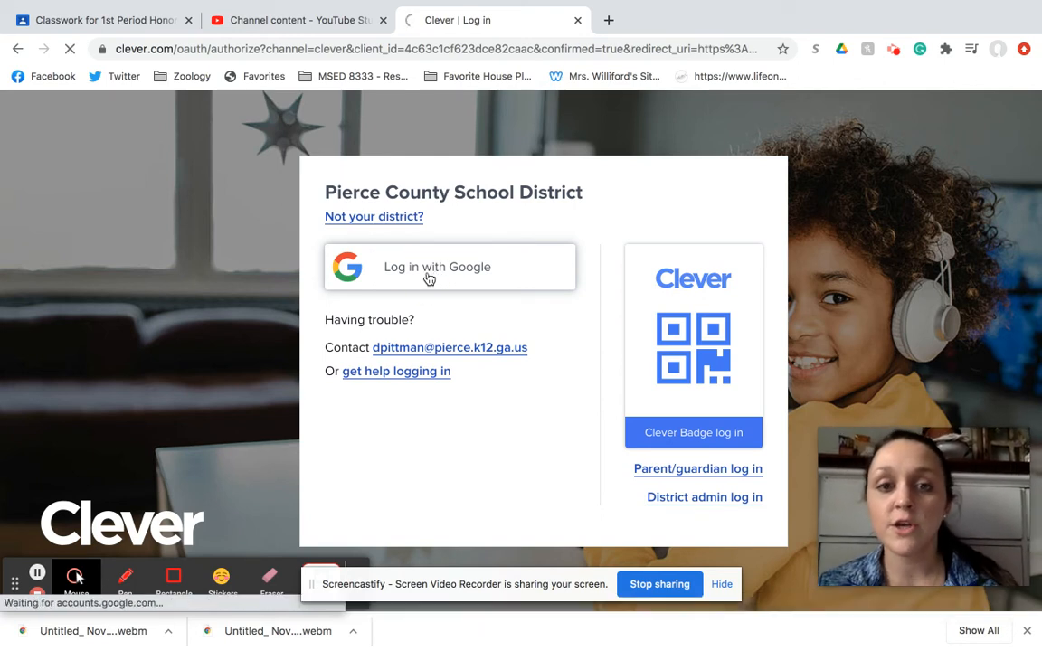
click(429, 276)
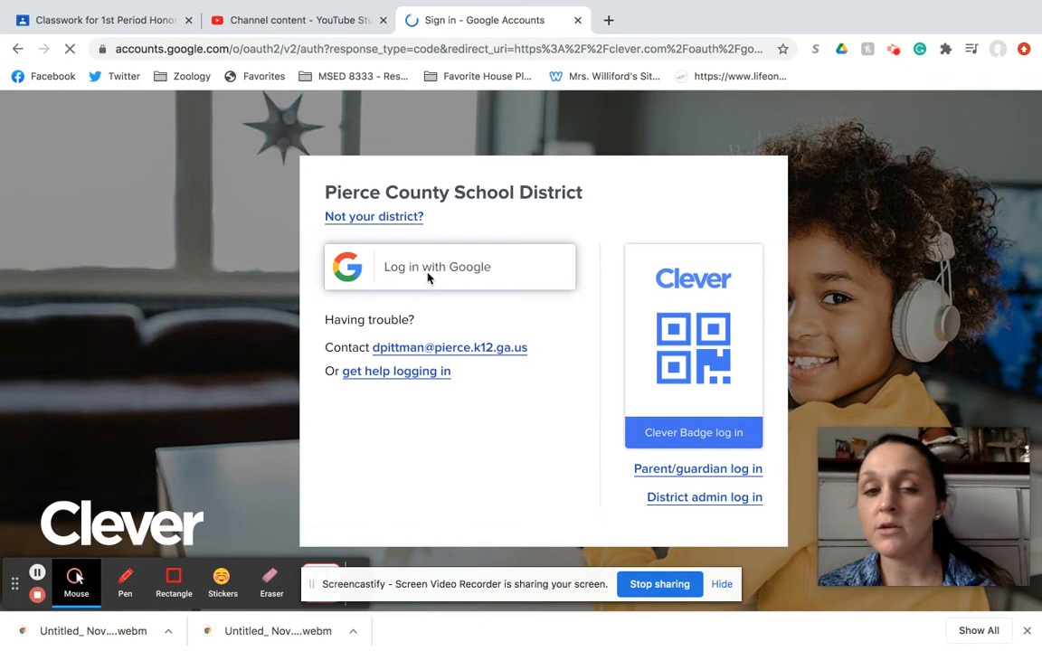
Select the pierce.k12.ga.us Google account to continue to Clever
click(450, 267)
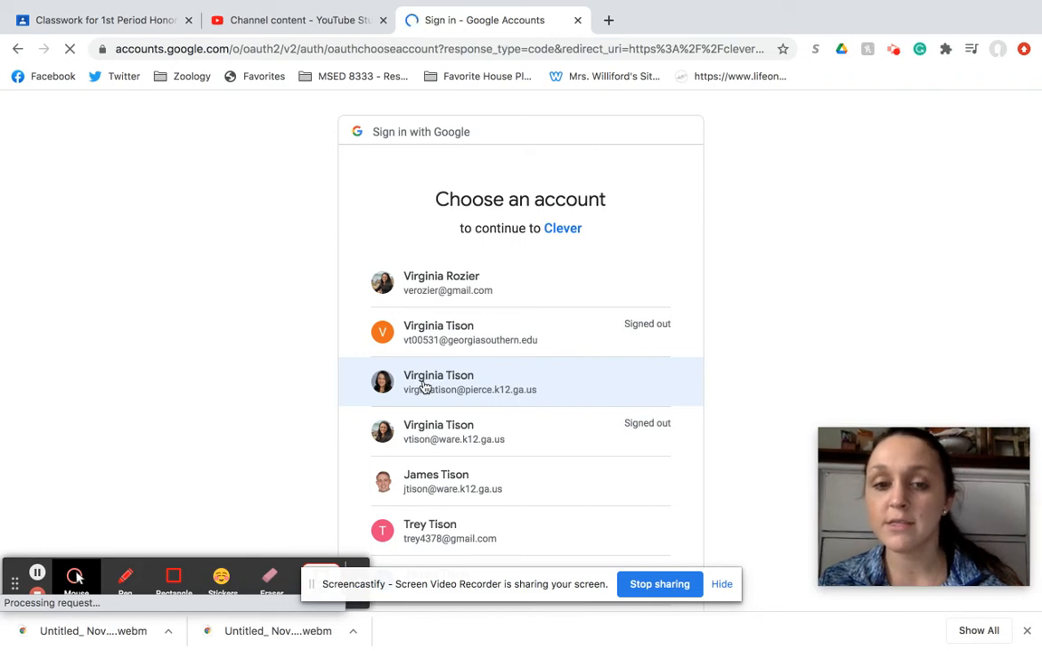
click(468, 383)
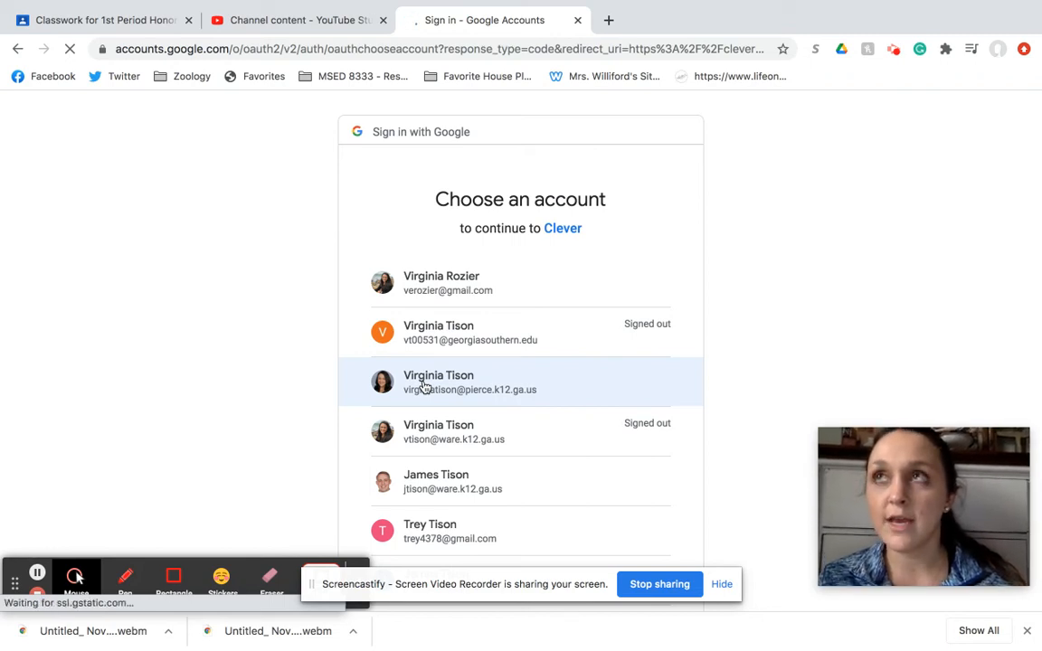
Launch USATestprep from Clever Favorites and open its Assessments tab
scroll(down, 3)
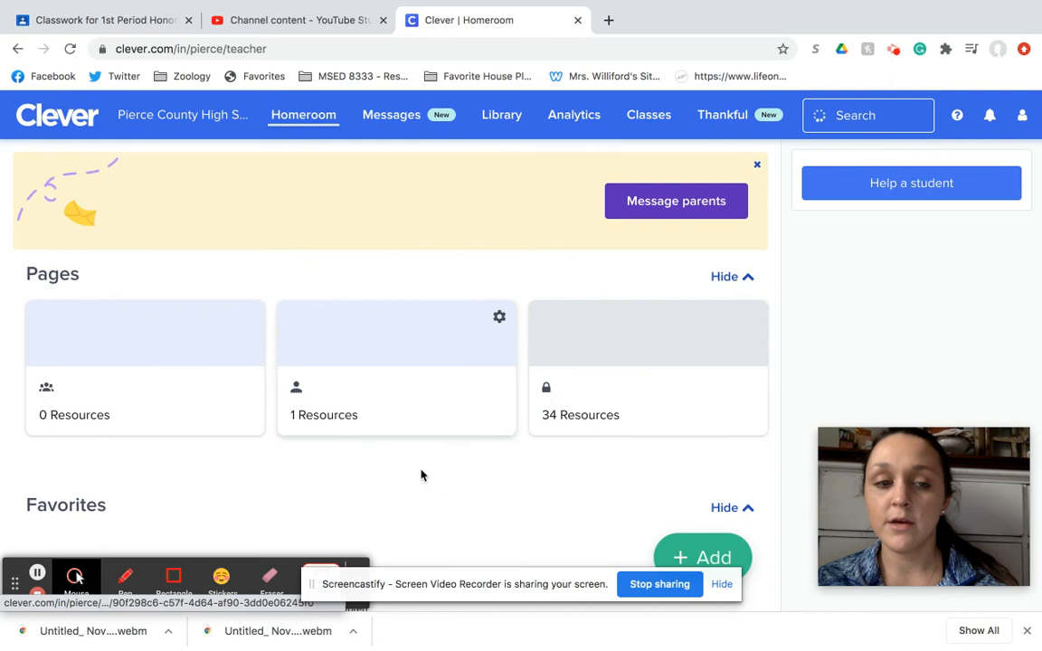
scroll(down, 3)
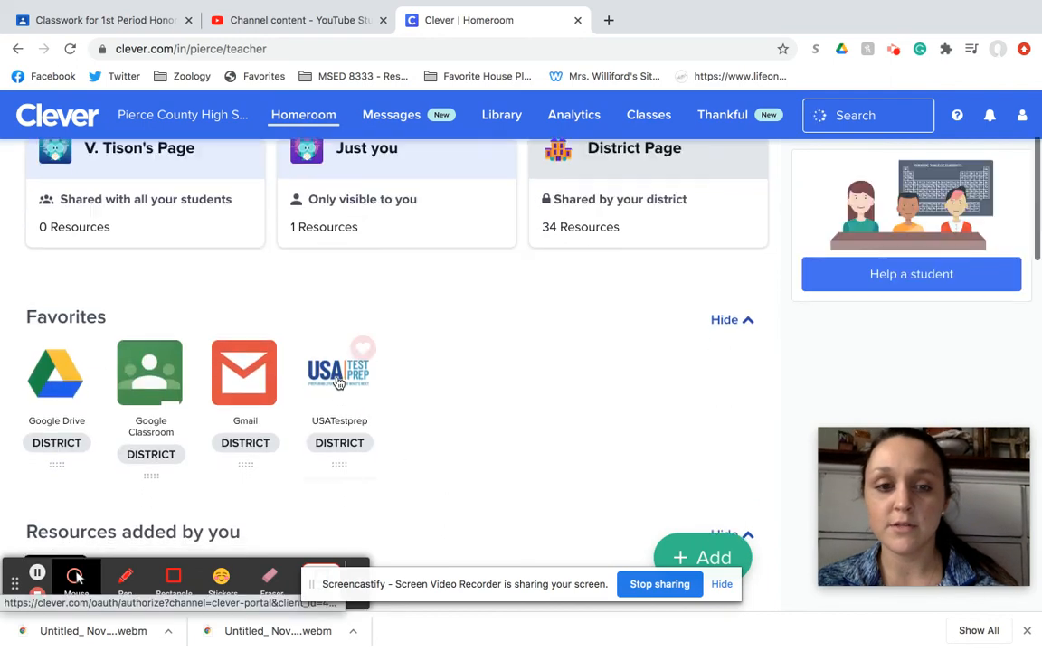
click(339, 372)
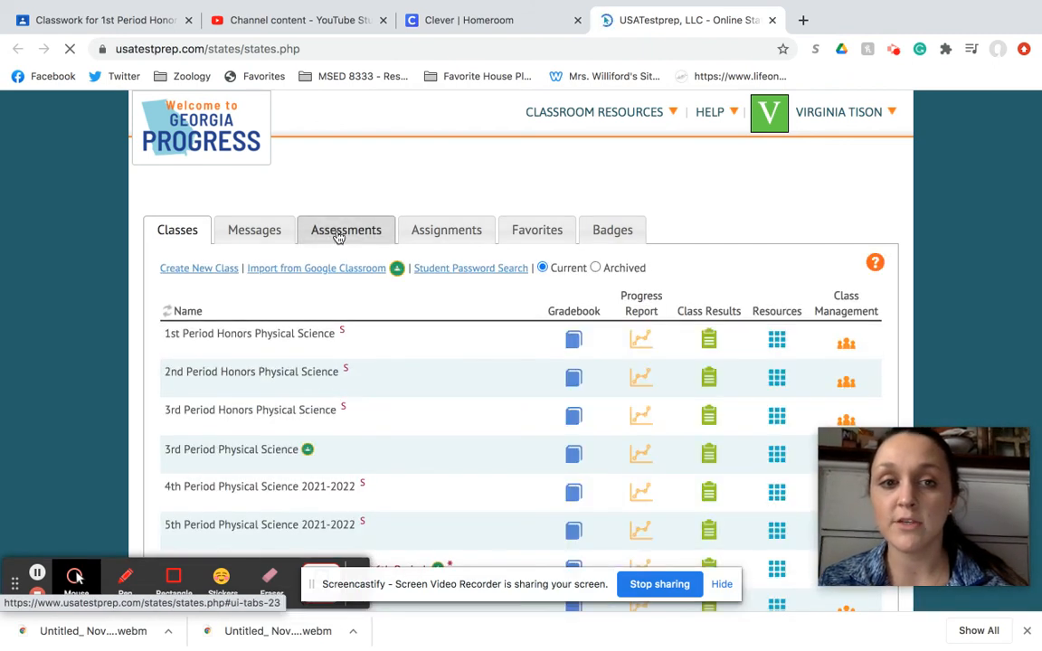
click(346, 229)
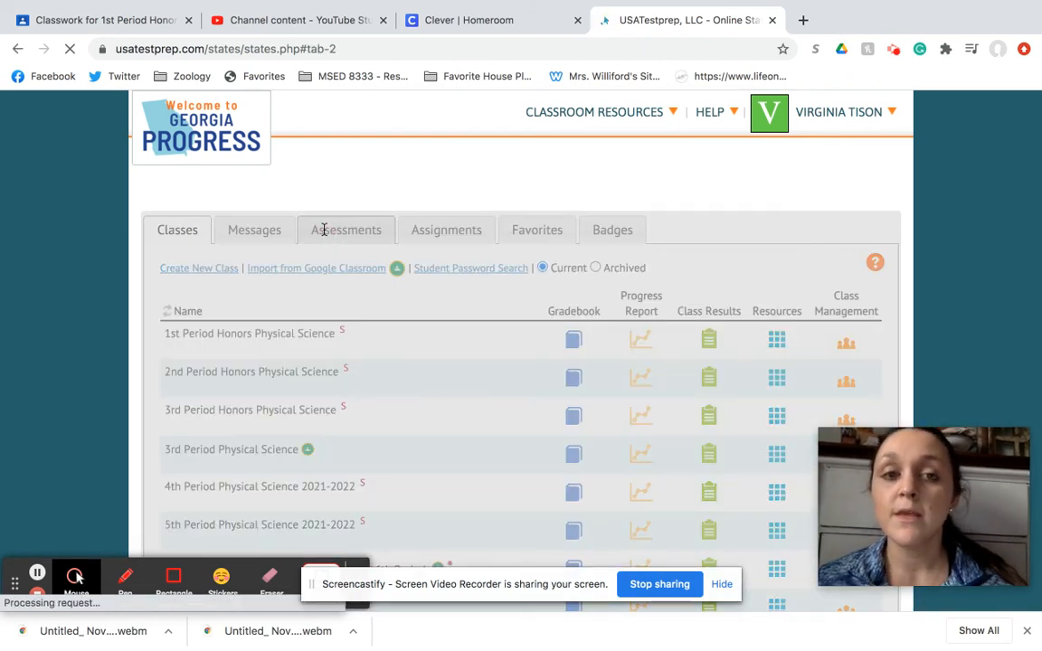
click(346, 229)
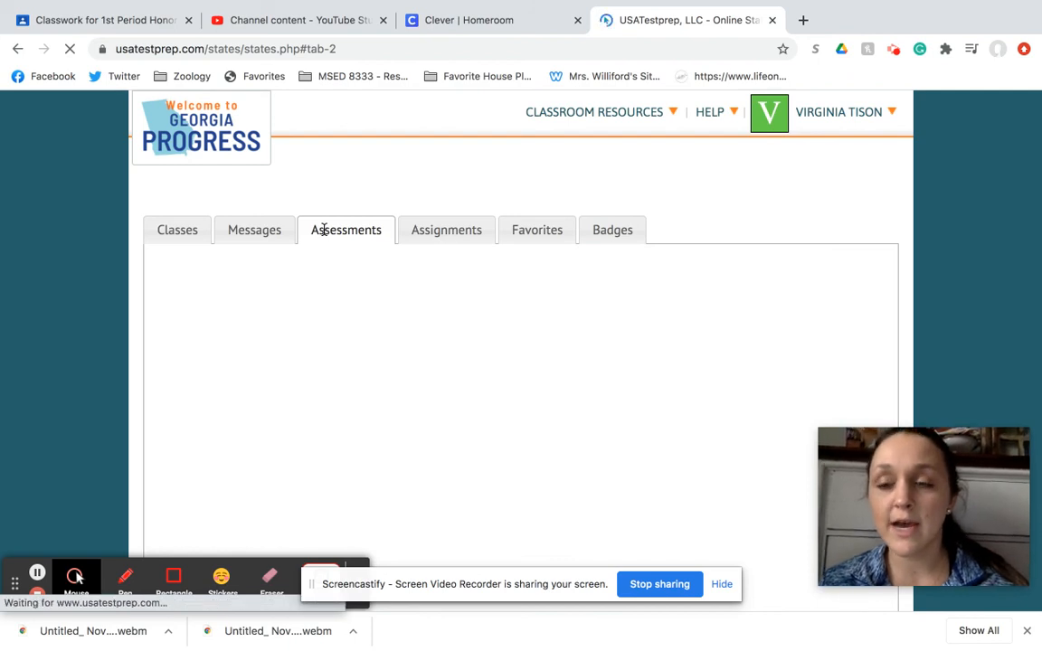